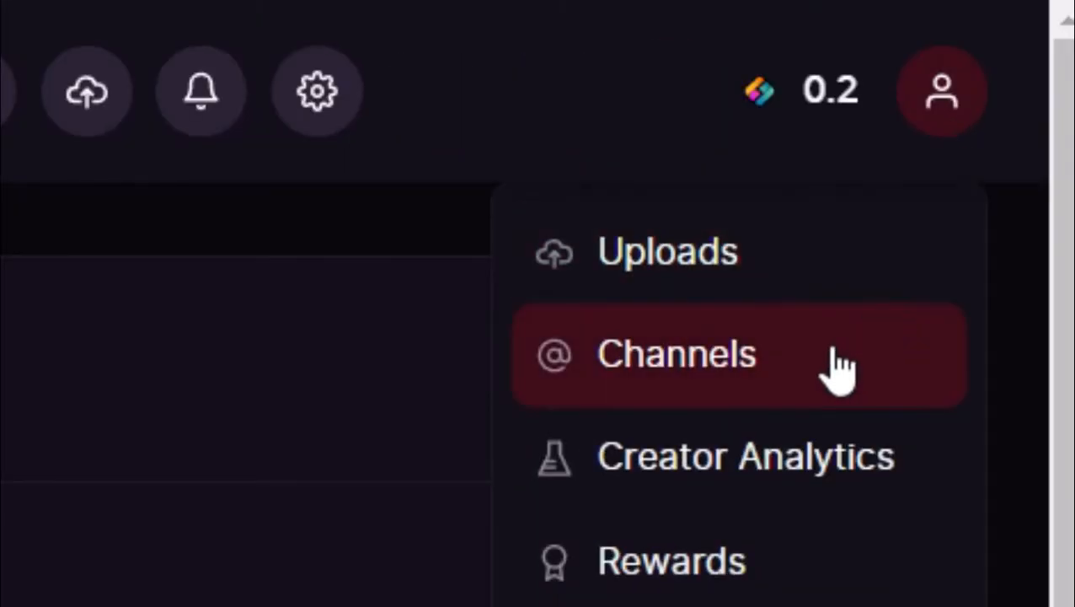
Create the channel 'imposter' with description 'amogus' and land on its empty channel page.
{"action": "left_click", "coordinate": [677, 354]}
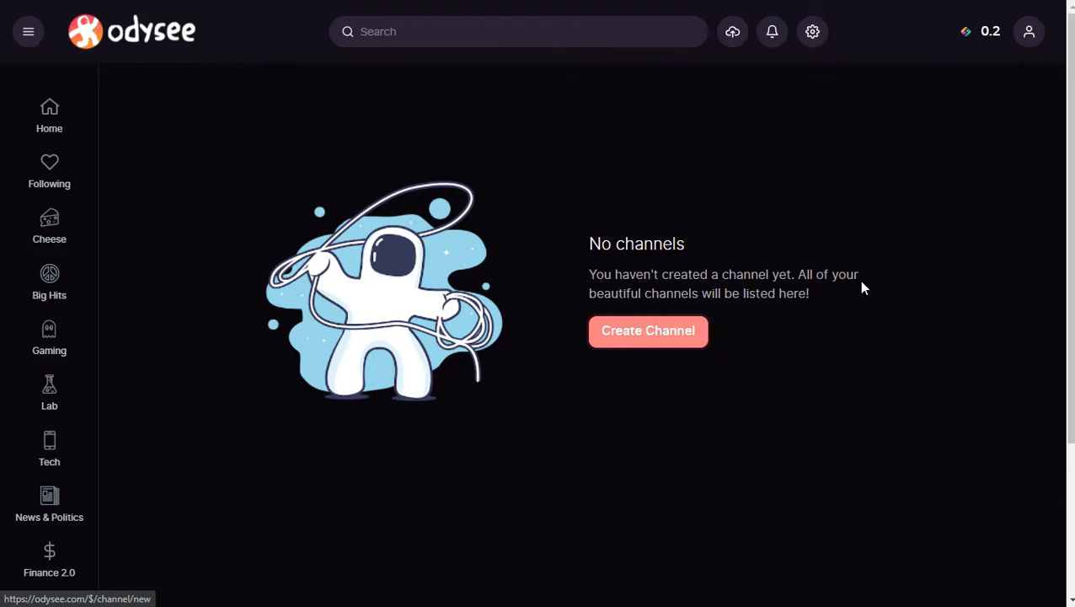
{"action": "type", "text": "amogus"}
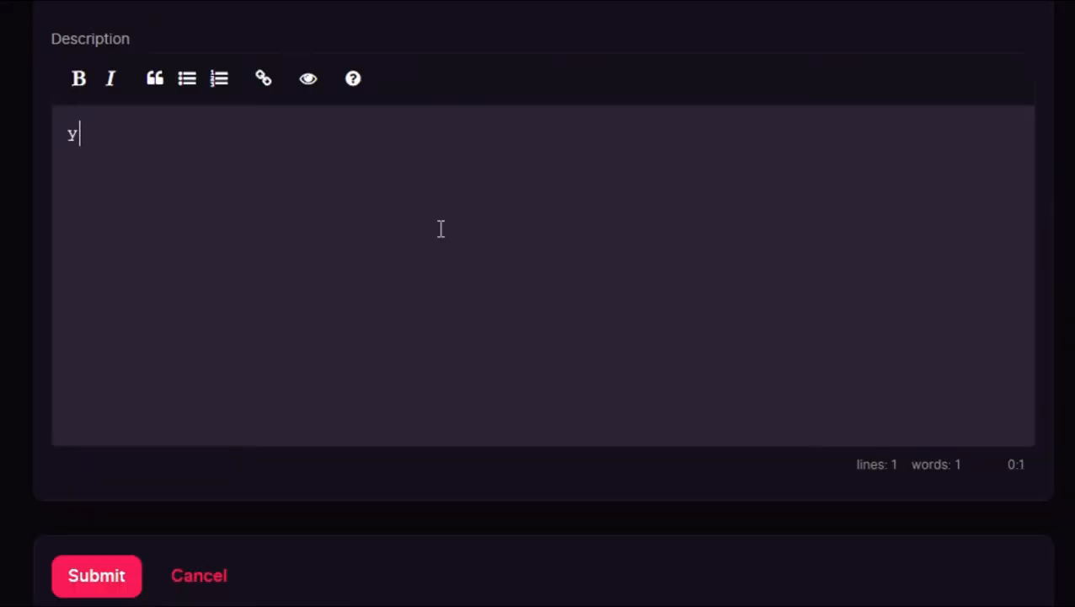
{"action": "left_click", "coordinate": [96, 575]}
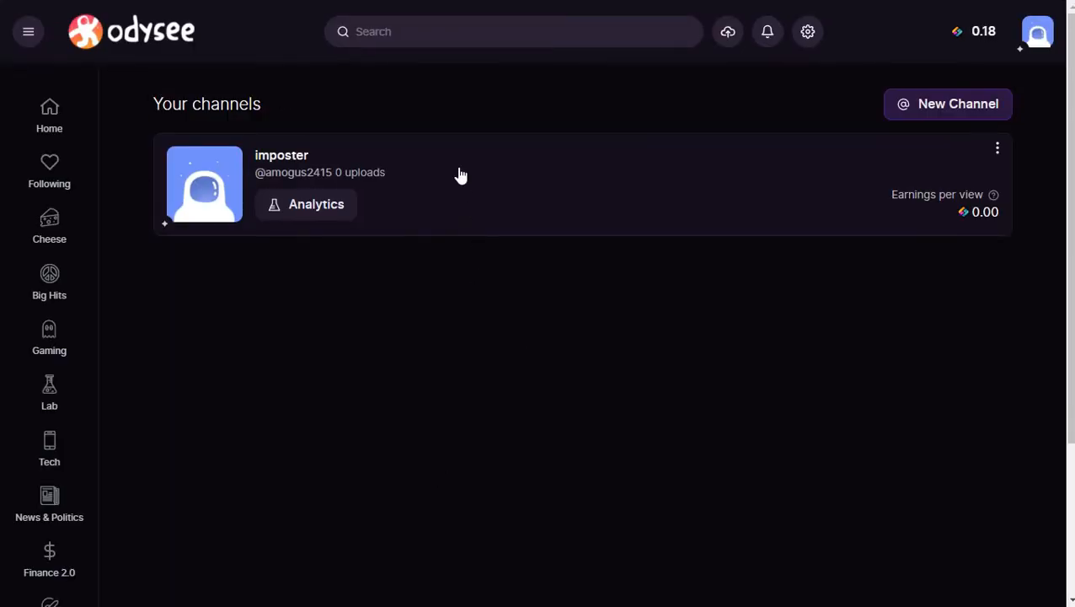
{"action": "left_click", "coordinate": [282, 156]}
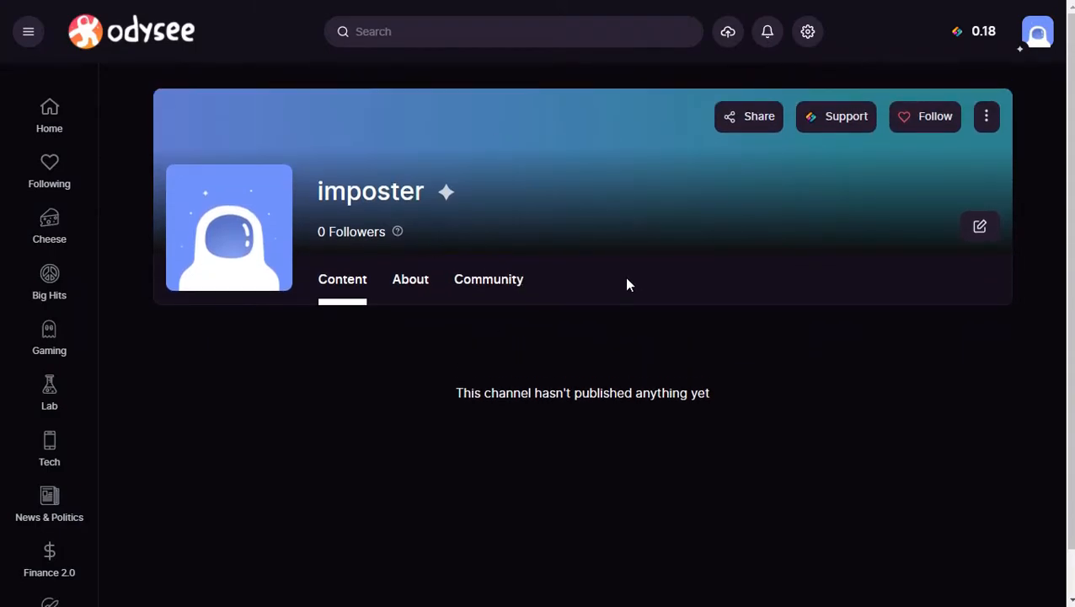
{"action": "left_click", "coordinate": [1039, 32]}
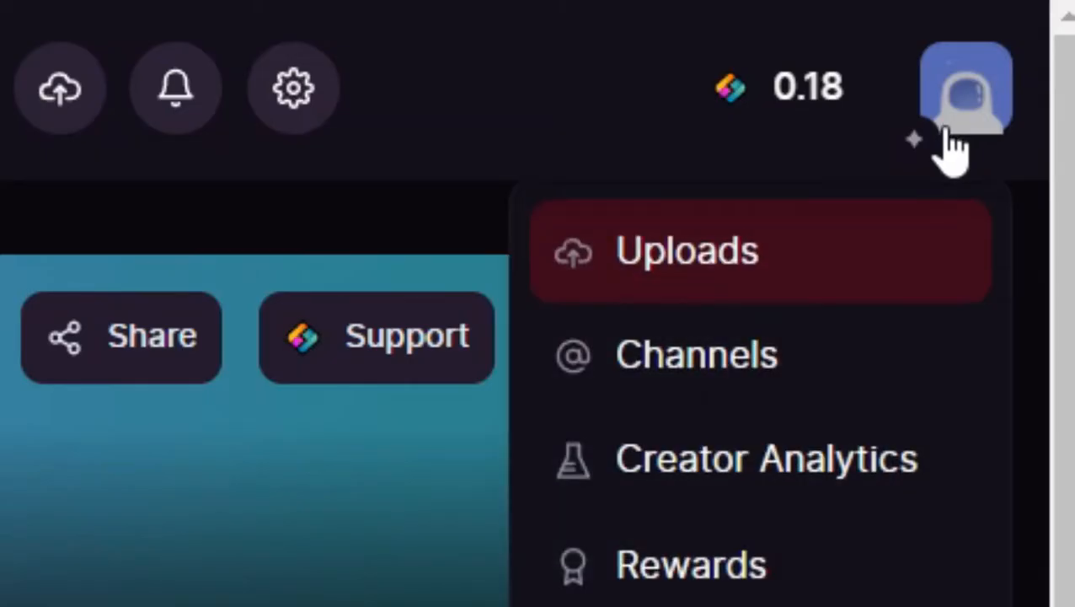
Start a new upload with 'snail bob gameplay.mp4' as the video file.
{"action": "left_click", "coordinate": [686, 249]}
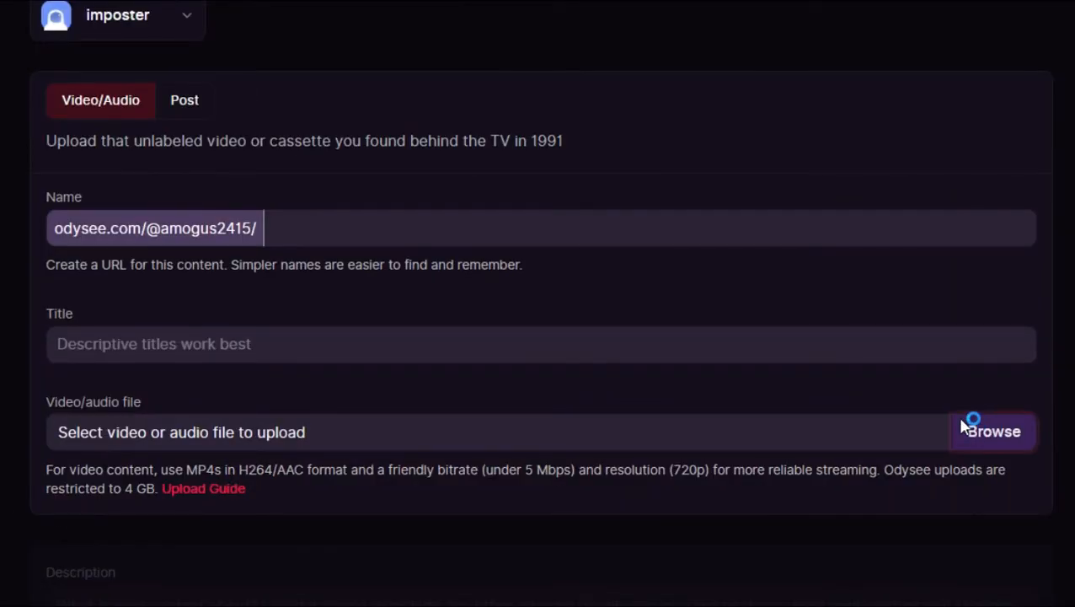
{"action": "left_click", "coordinate": [993, 432]}
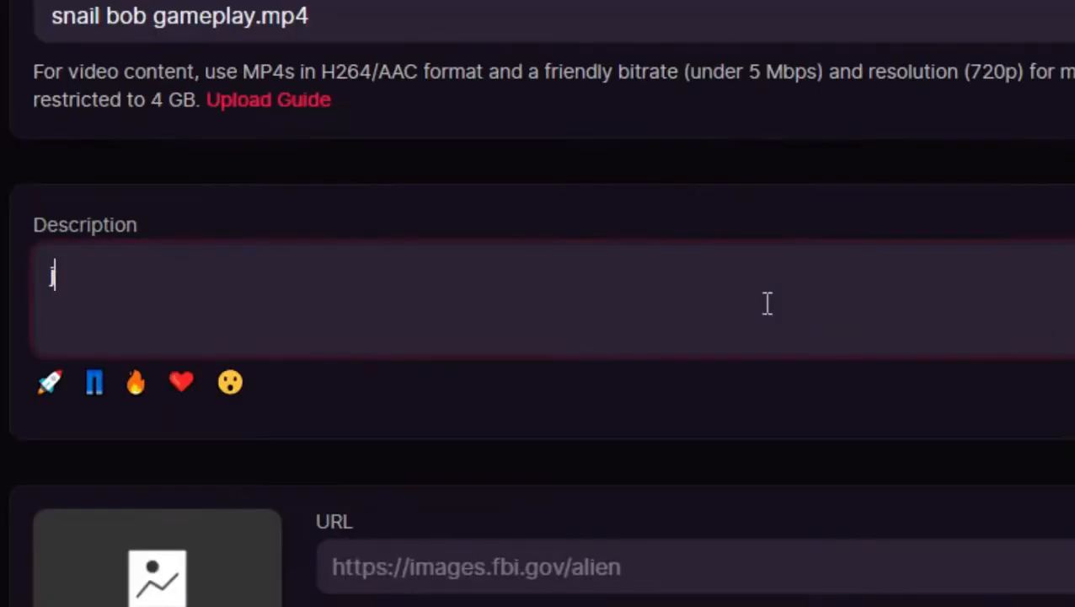
Move down the upload form to the description and thumbnail section.
{"action": "scroll", "scroll_direction": "down", "scroll_amount": 3}
{"action": "type", "text": "ust some snail bob gameplay"}
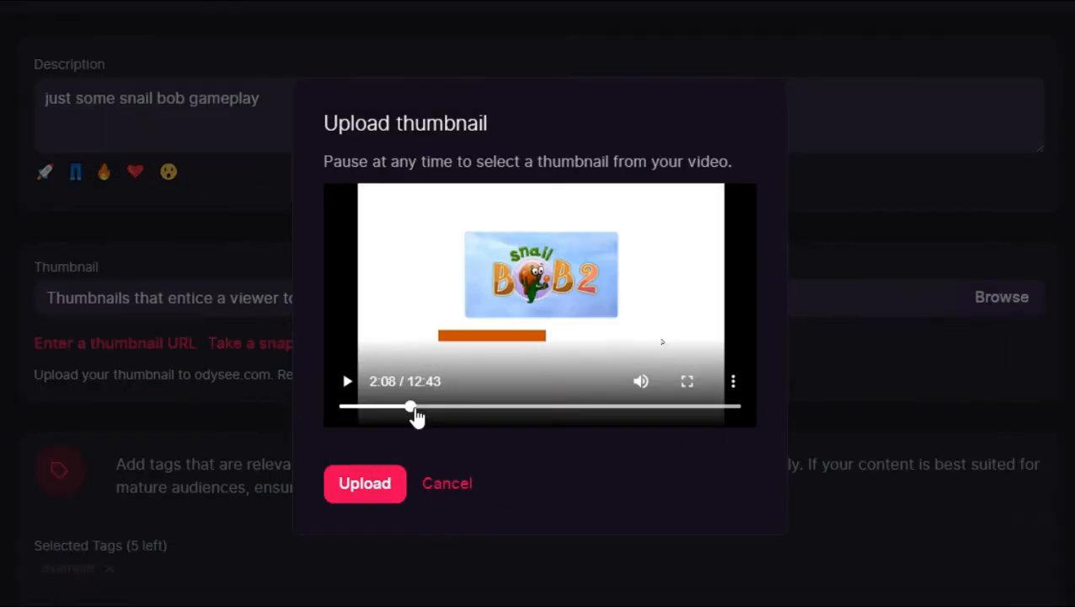
Pick a paused gameplay frame from the video as the upload's thumbnail.
{"action": "left_click", "coordinate": [347, 381]}
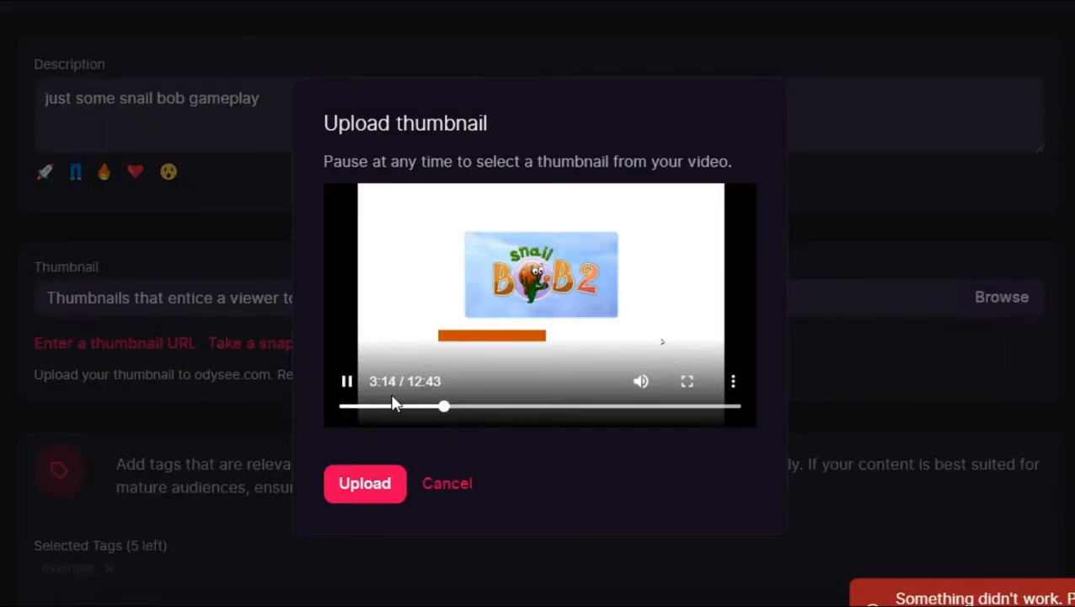
{"action": "left_click", "coordinate": [446, 482]}
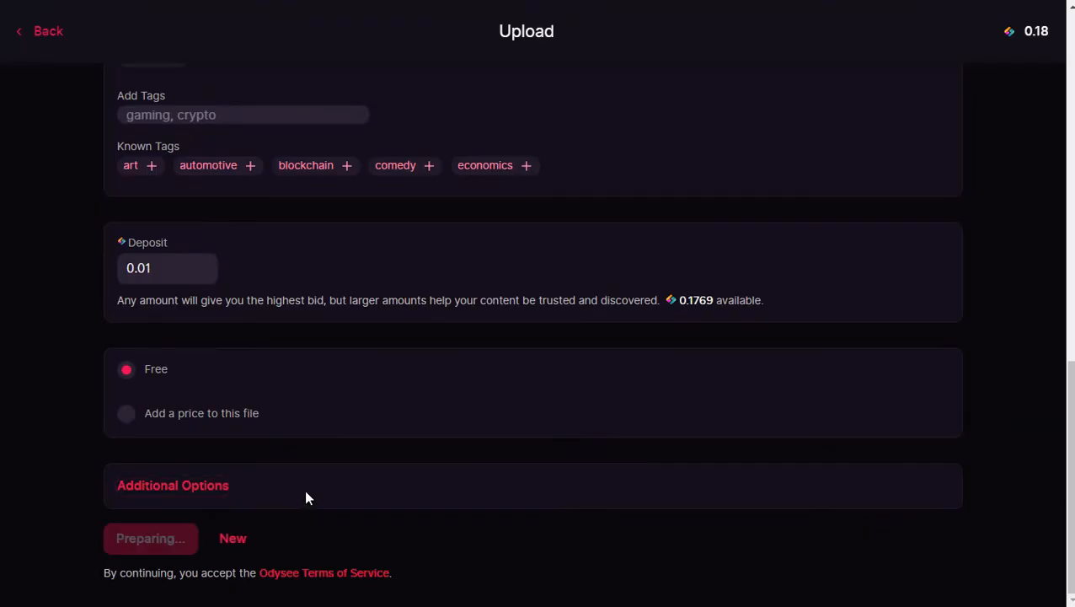
Publish the snail bob video and confirm the upload.
{"action": "left_click", "coordinate": [150, 538]}
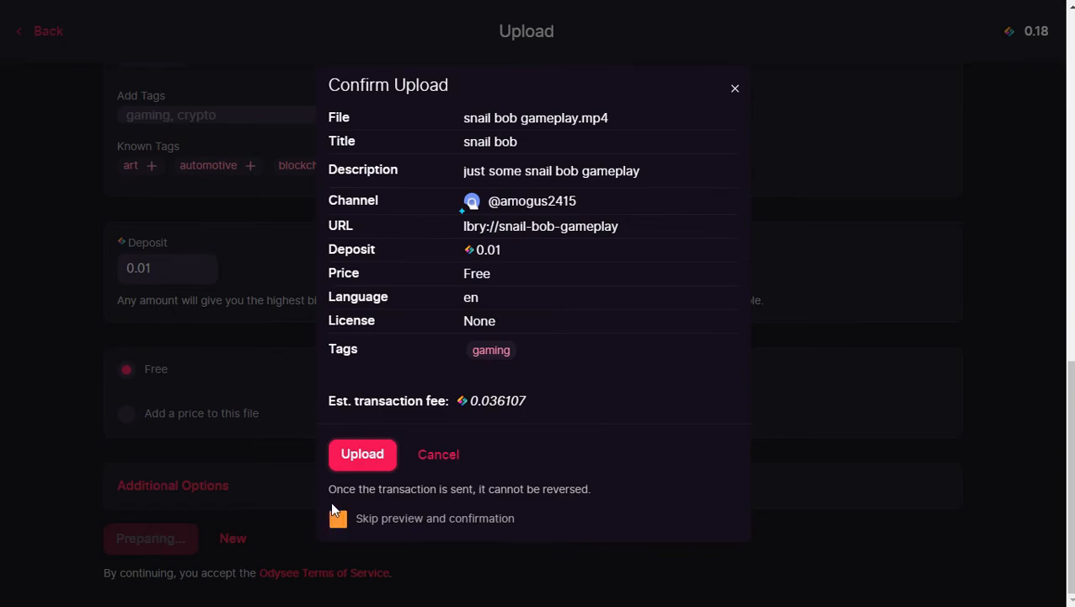
{"action": "left_click", "coordinate": [361, 453]}
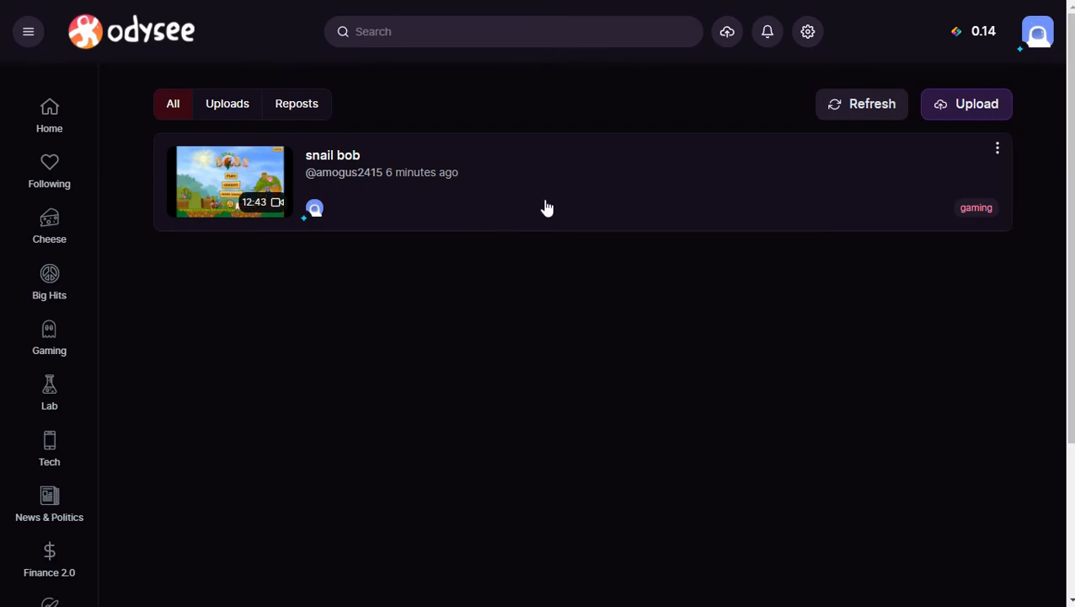
View the published snail bob page with its description, gaming tag and empty comments.
{"action": "left_click", "coordinate": [229, 182]}
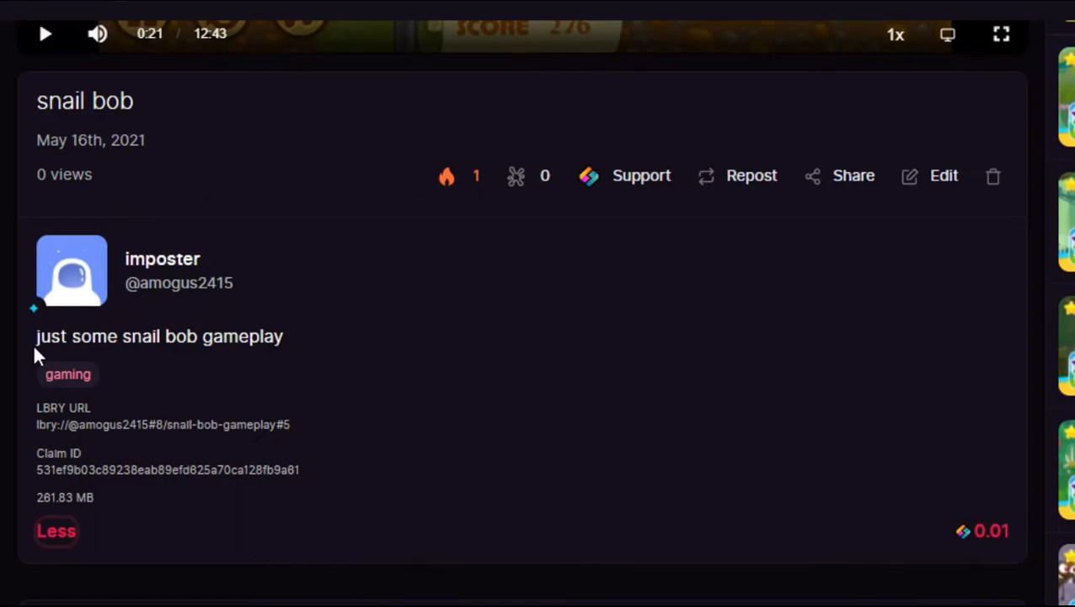
{"action": "scroll", "scroll_direction": "down", "scroll_amount": 3}
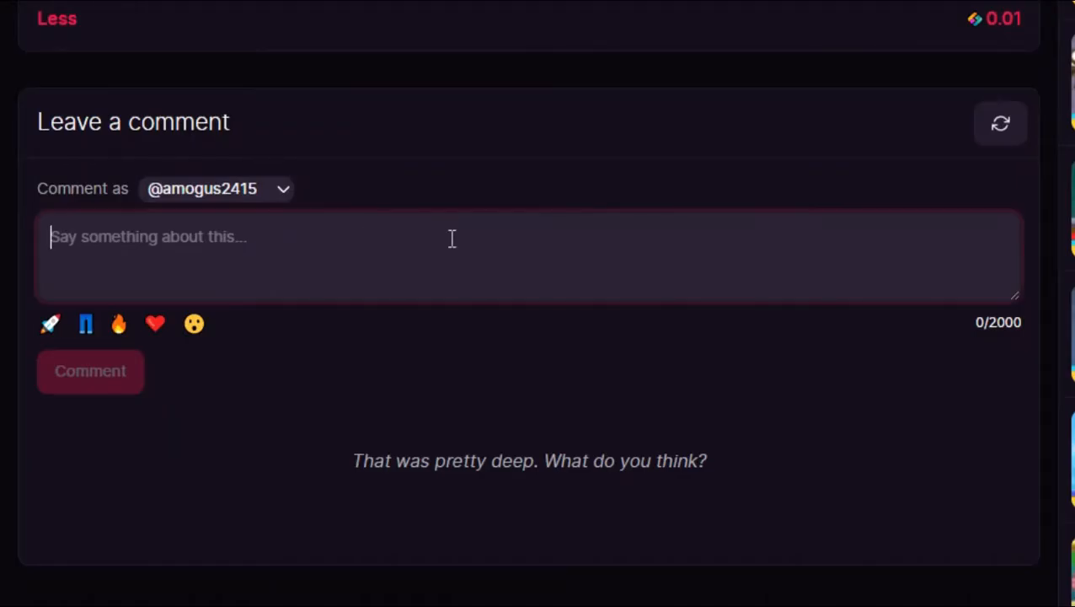